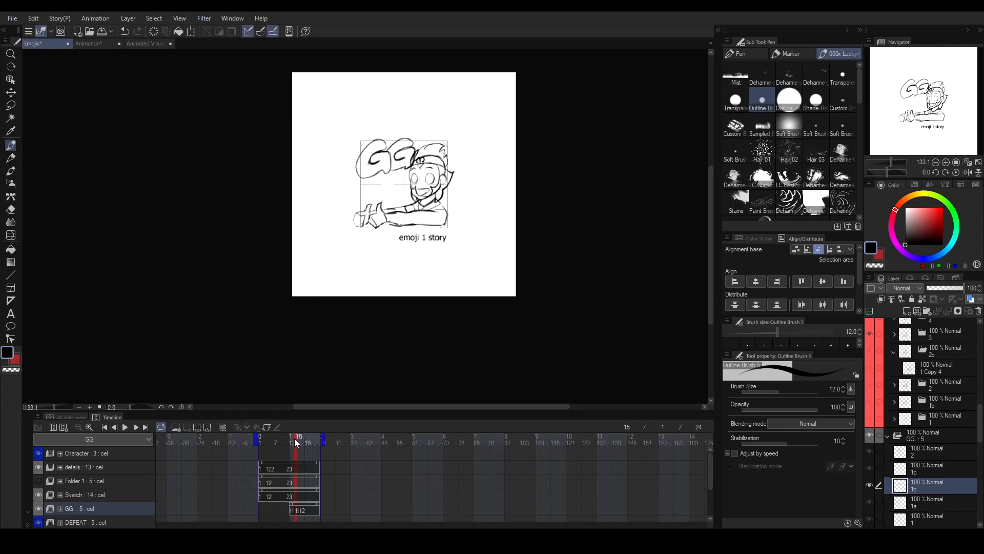
Scrub the sketch animation through frames 7, 14 and 12, stopping on frame 11.
click(300, 436)
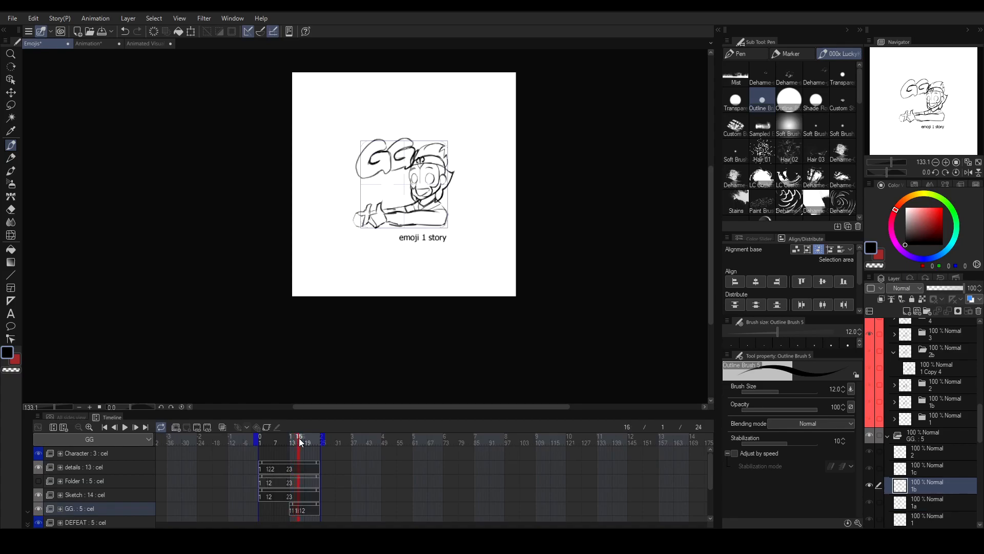
click(124, 427)
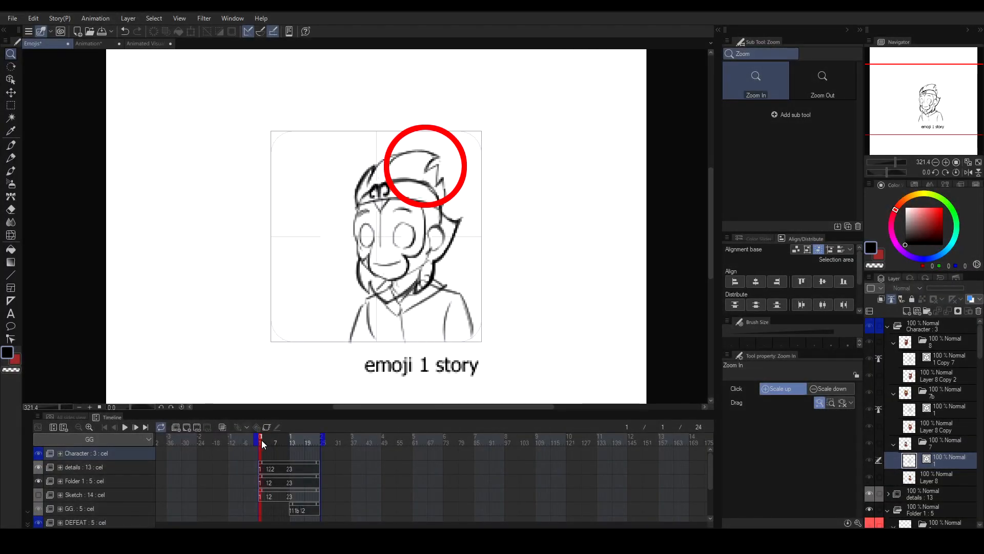
click(275, 437)
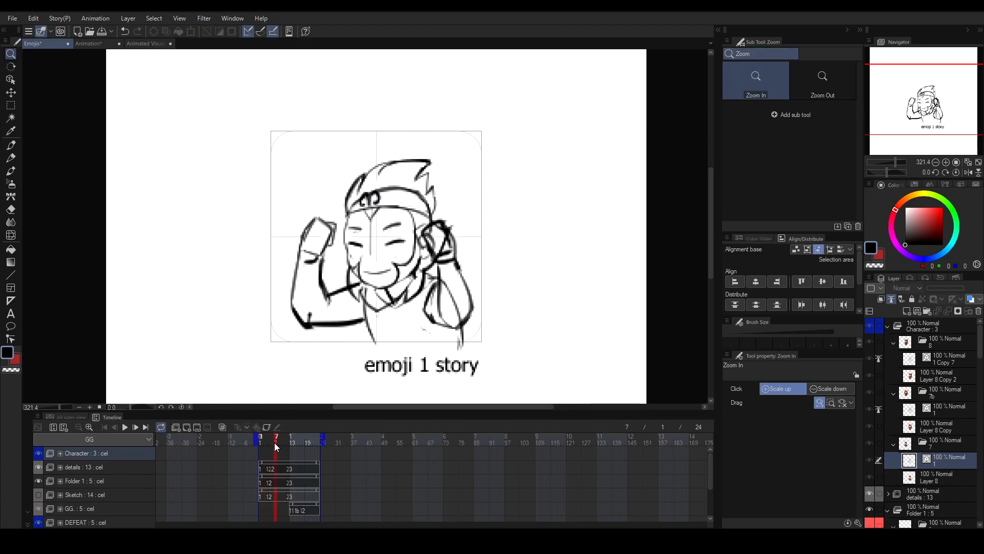
click(290, 436)
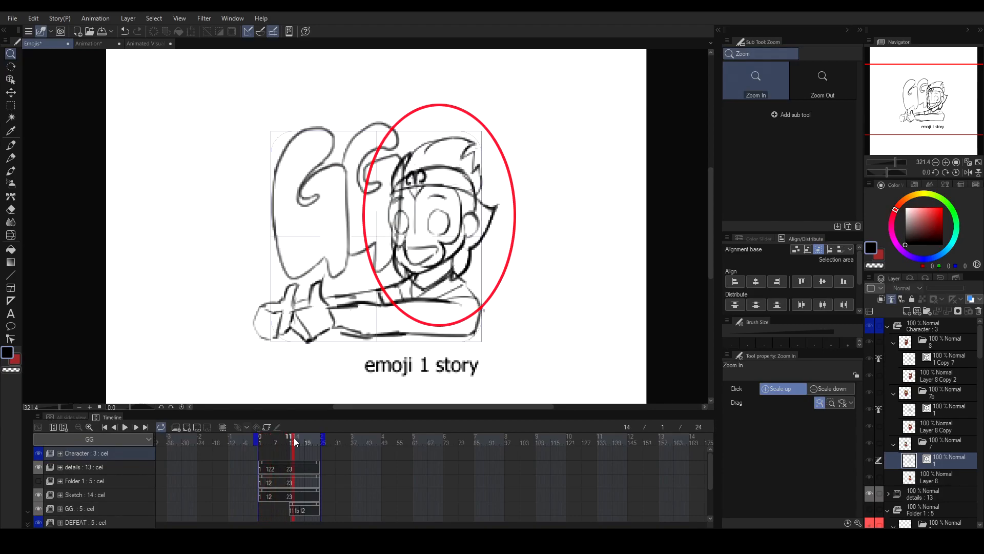
click(288, 437)
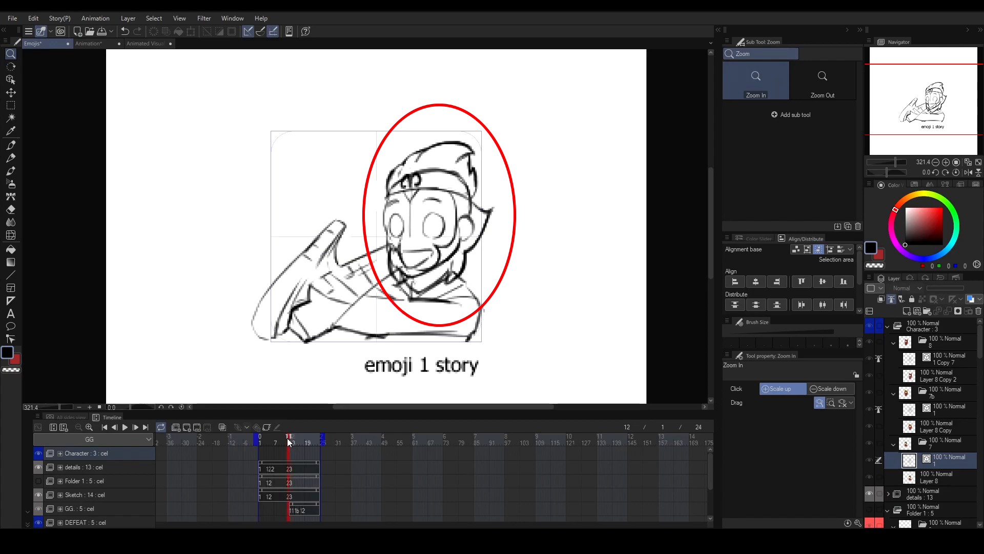
click(289, 442)
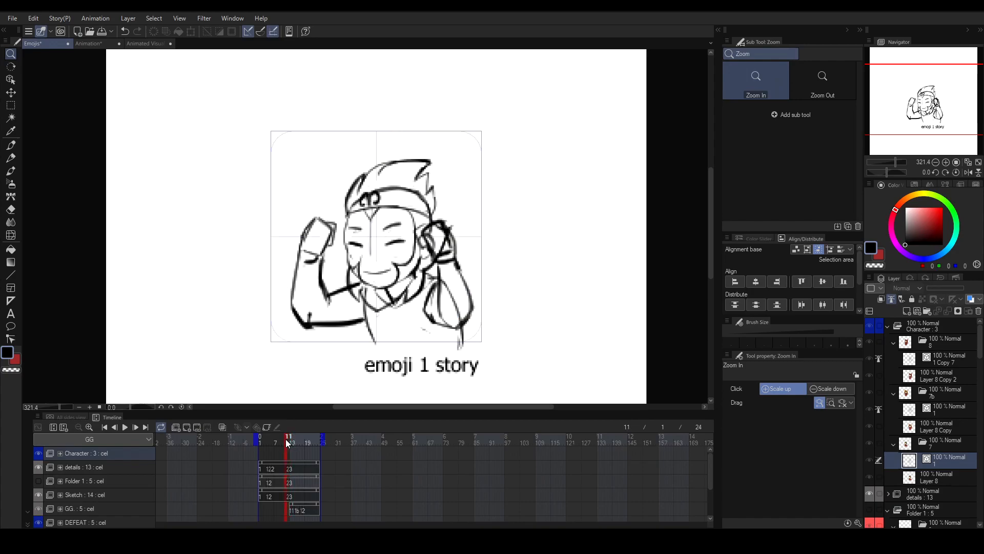
click(291, 442)
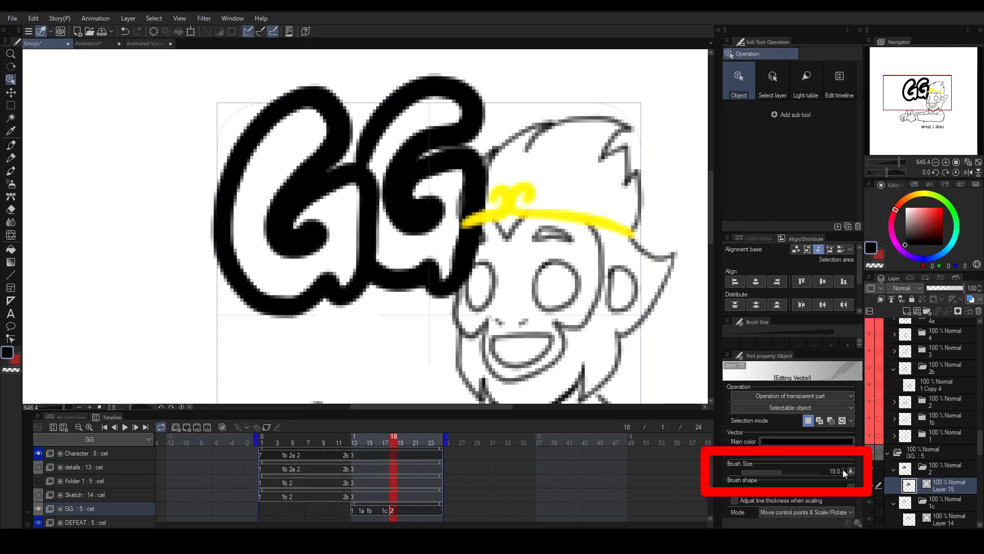
Give the GG vector lettering a bold black line width of 19.
click(850, 471)
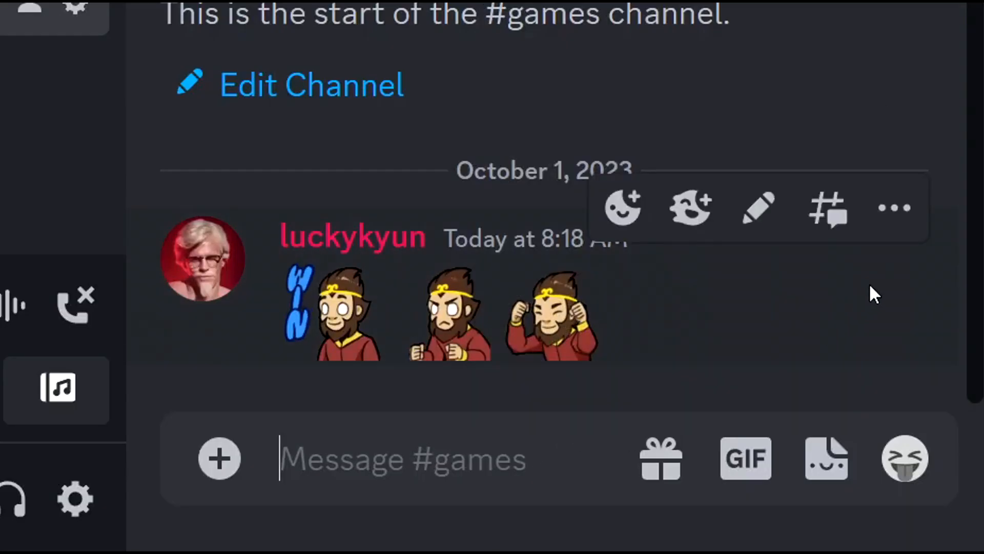
mouse_move(699, 535)
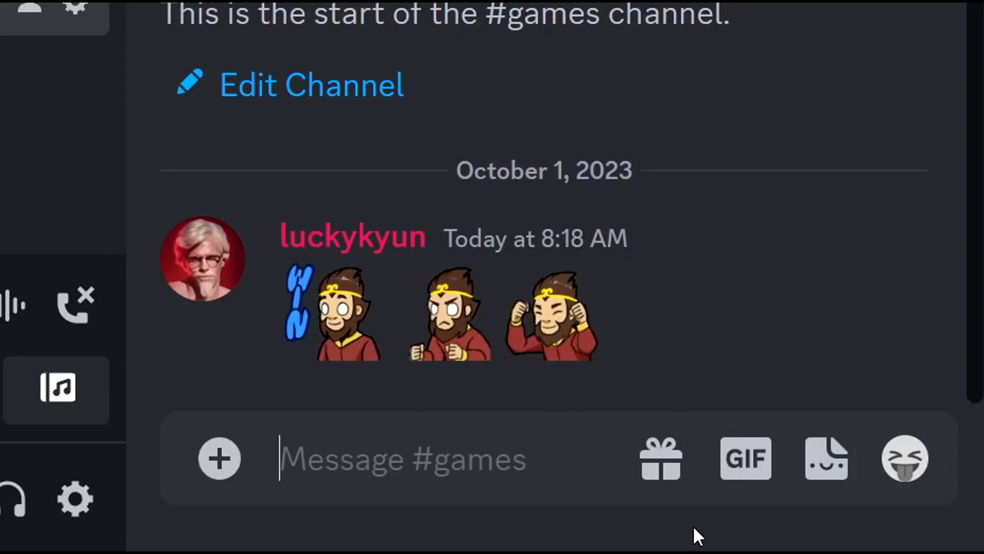